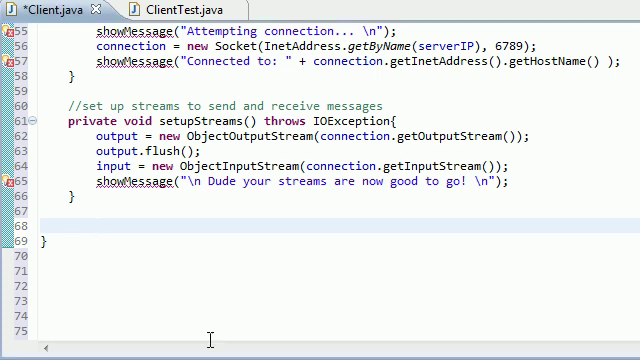
- Add the comment '//while chatting with server' and declare private void whileChatting() throws IOException
text(//while)
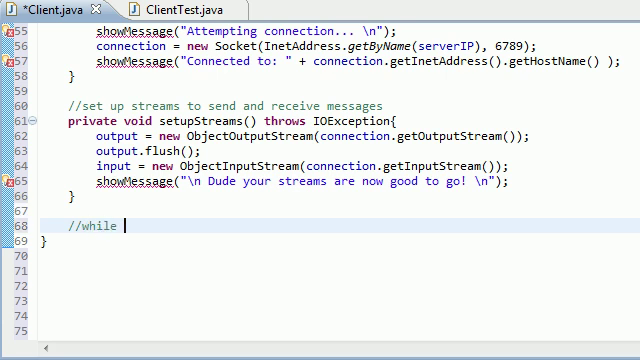
text(chatting with server)
text(pr)
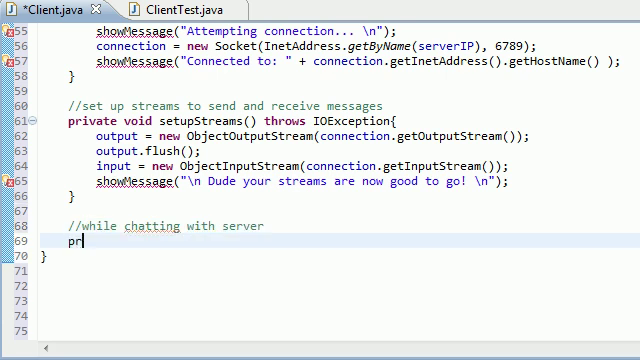
text(ivate void)
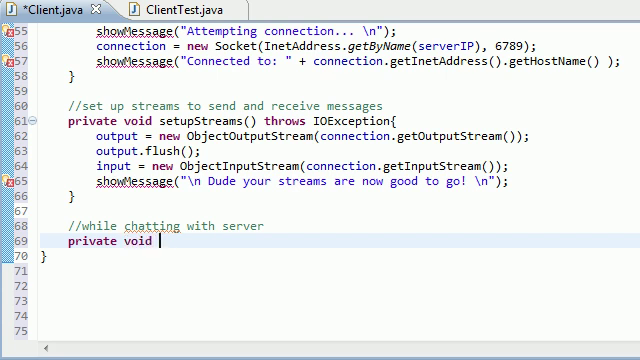
text(whileChatting())
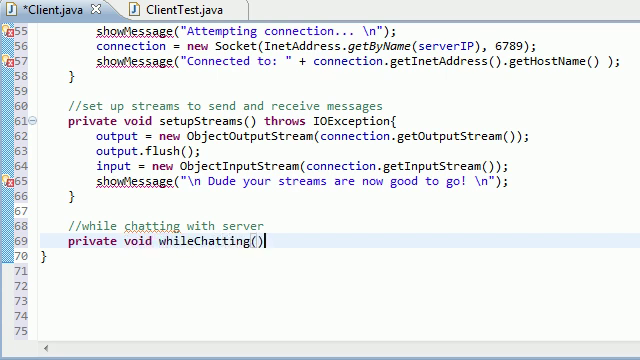
text(THR)
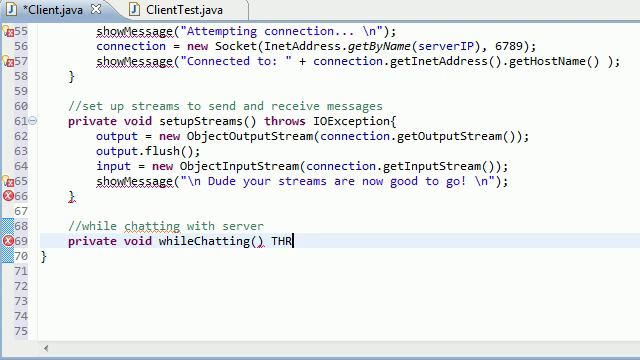
key(BackSpace)
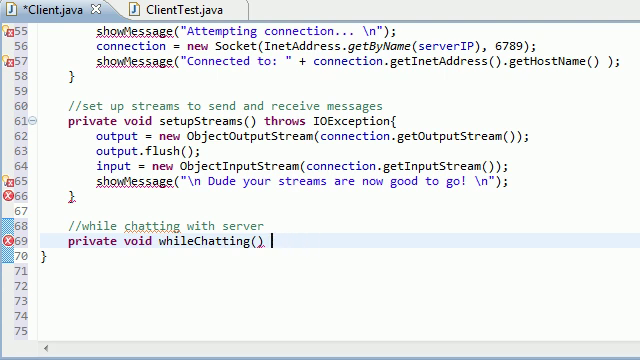
text(throws)
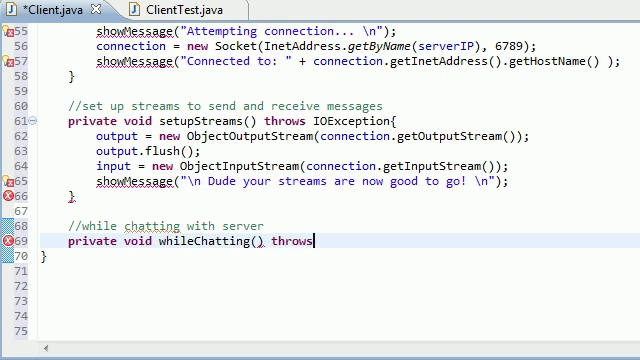
text(IOEx)
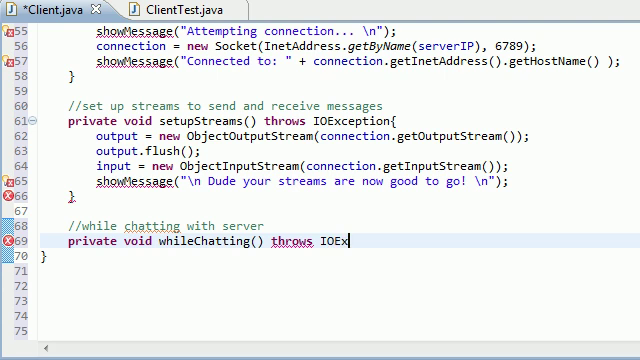
text(ception{)
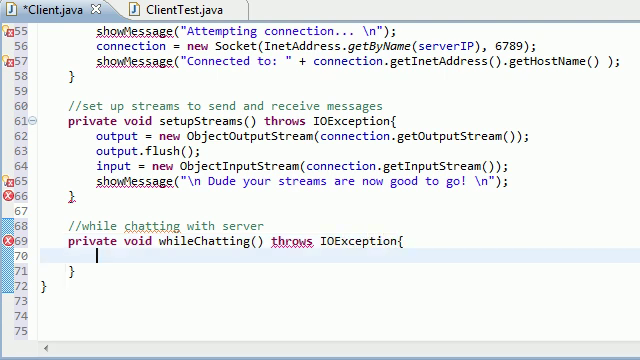
scroll(down, 3)
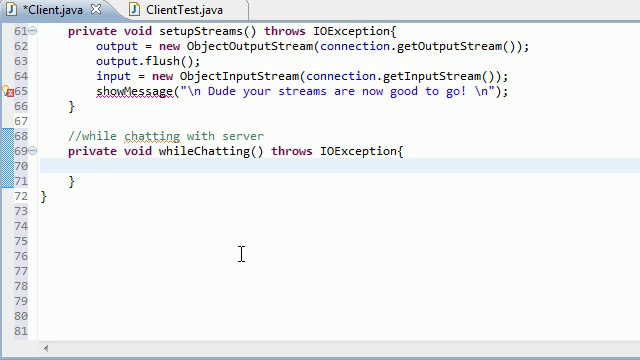
- Call ableToType(true); at the start of whileChatting()
text(ableTo)
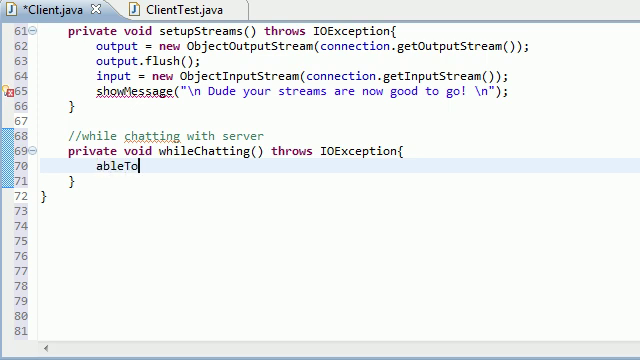
text(Type())
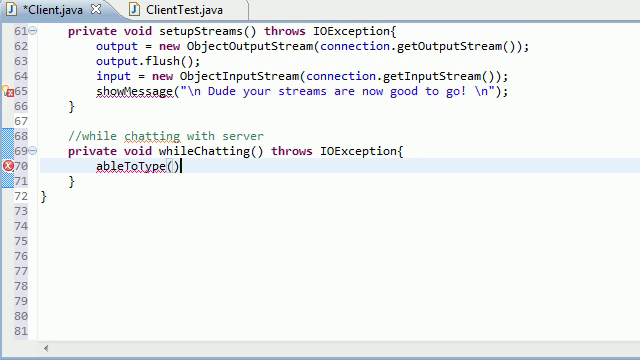
text(true)
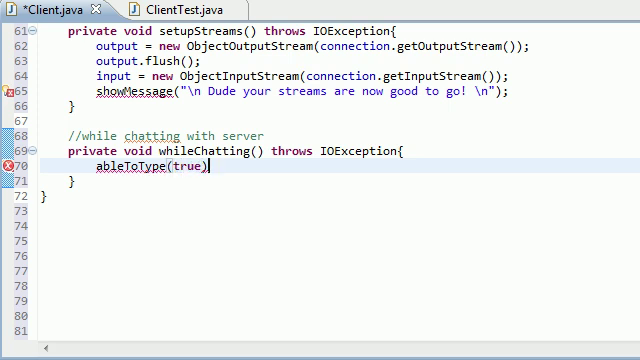
text(;)
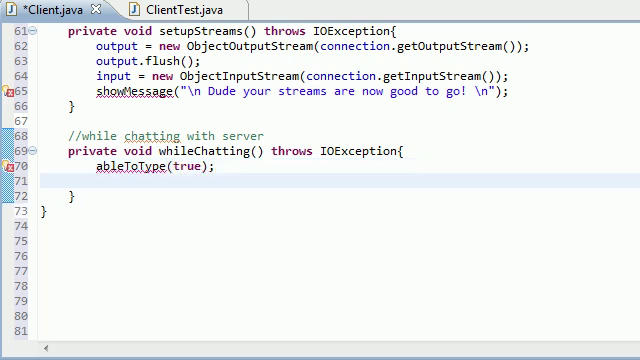
- Add an empty do-while loop running while !message.equals("SERVER - END")
text(do{})
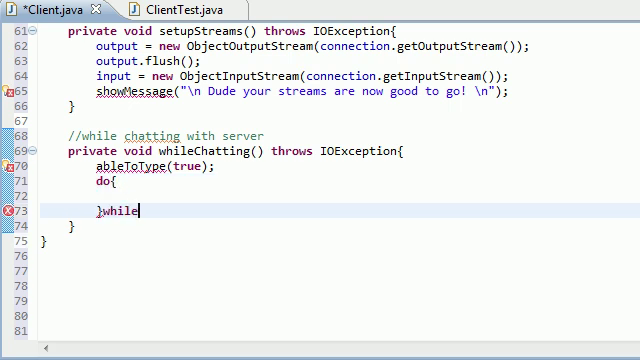
text(();)
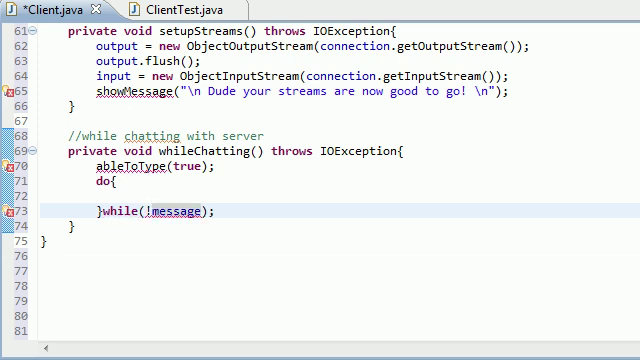
text(.eq)
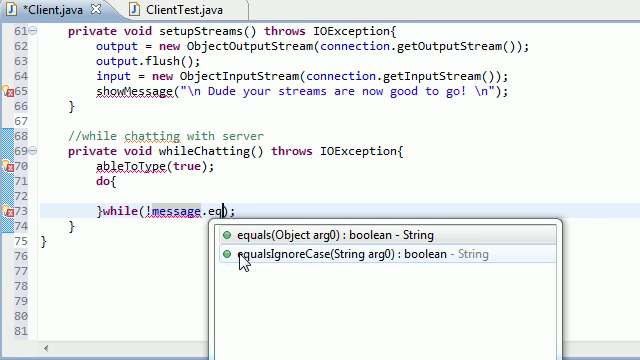
click(239, 253)
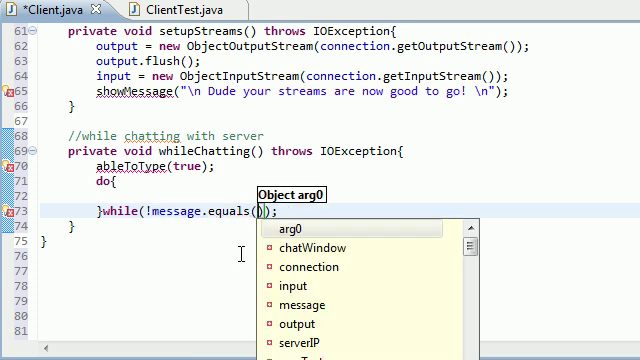
text("SERVER")
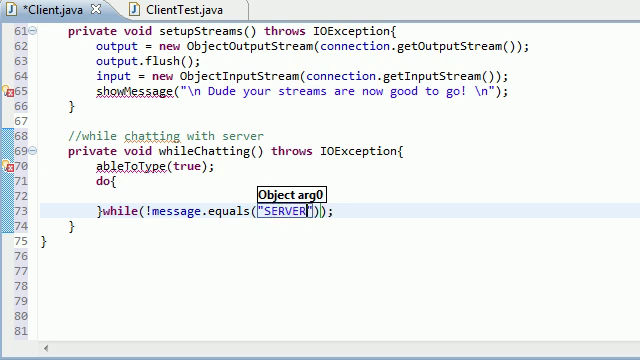
text(- END)
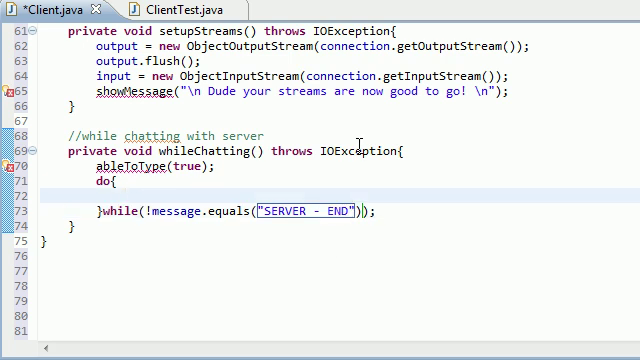
mouse_move(500, 12)
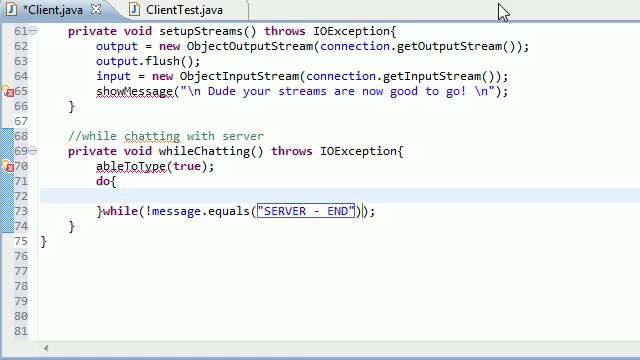
- Add an empty try block followed by catch(ClassNotFoundException classNotfoundException)
text(try{})
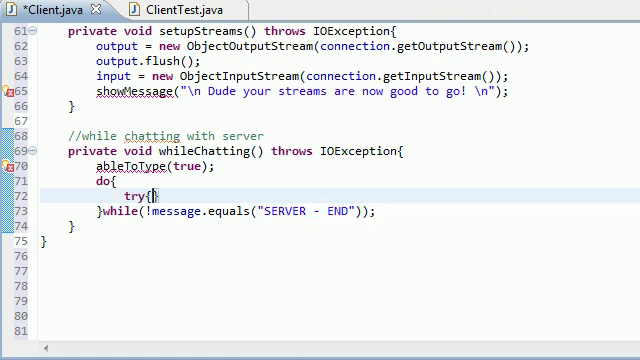
text(}catch()
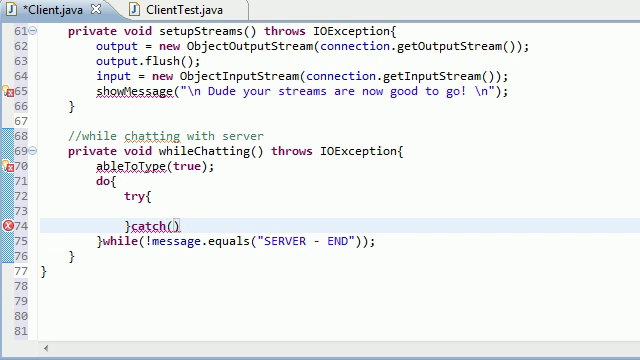
text(ClassNot)
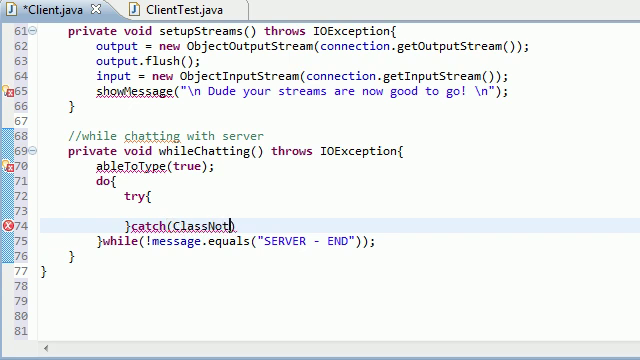
text(FoundExcep)
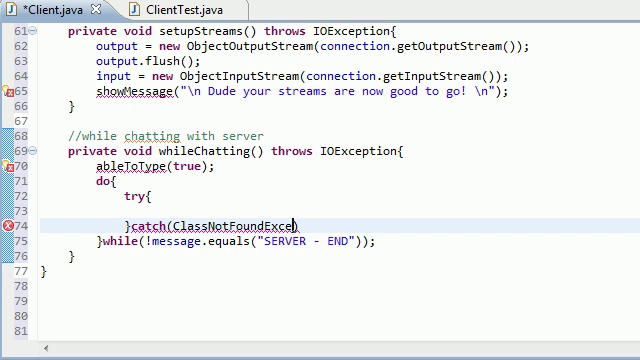
text(tion)
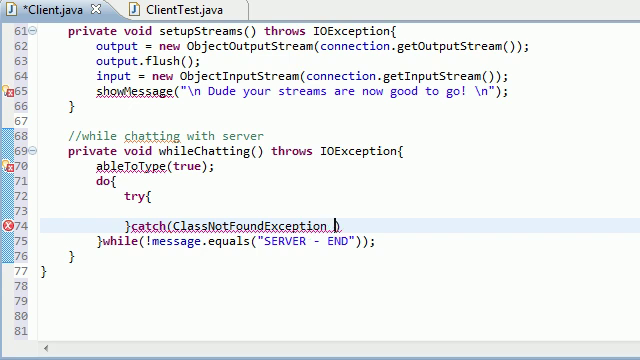
text(classNotf)
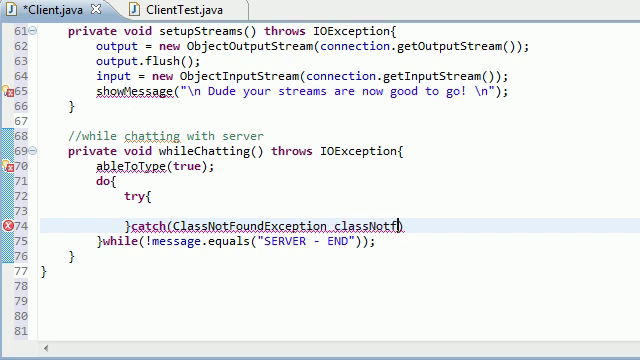
text(foundExceptiion)
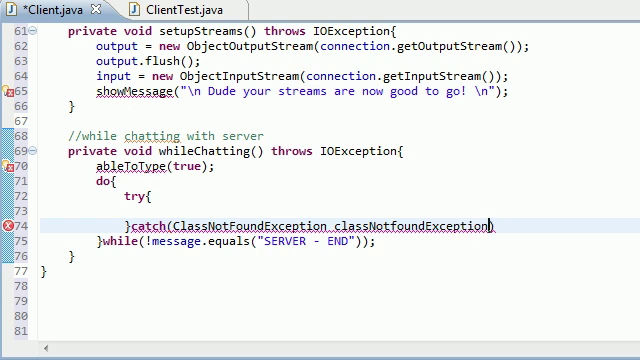
text({)
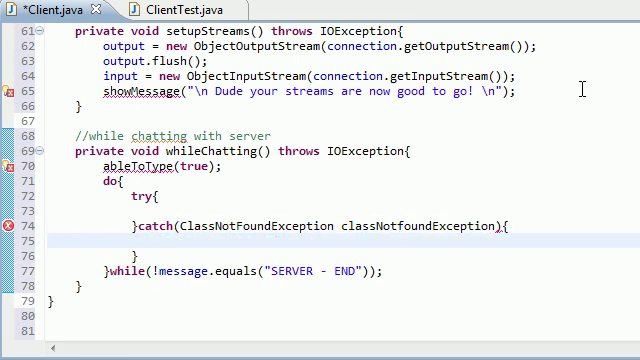
- Make the catch call showMessage("\n I dont know that object type")
text(show)
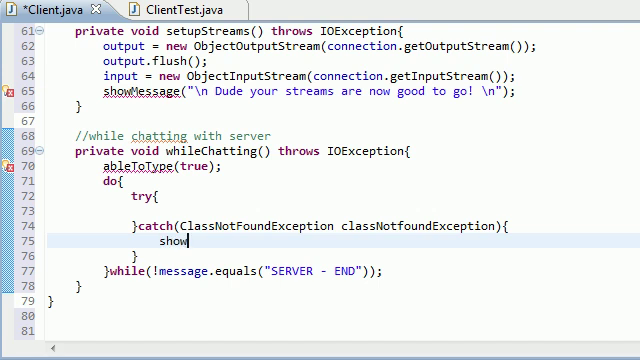
text(Message())
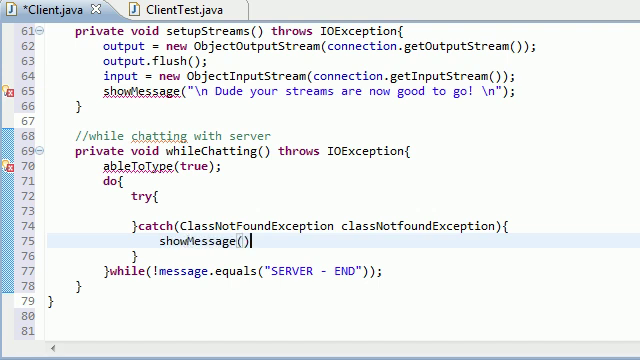
text(;)
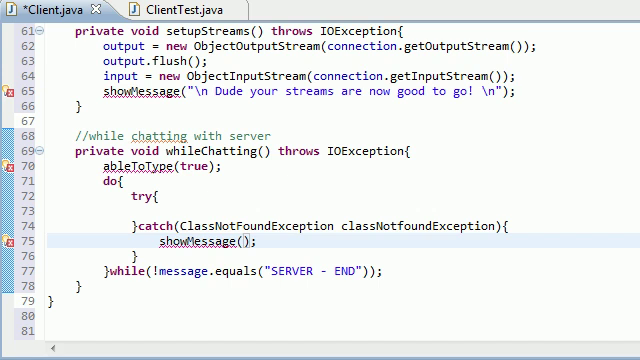
text("")
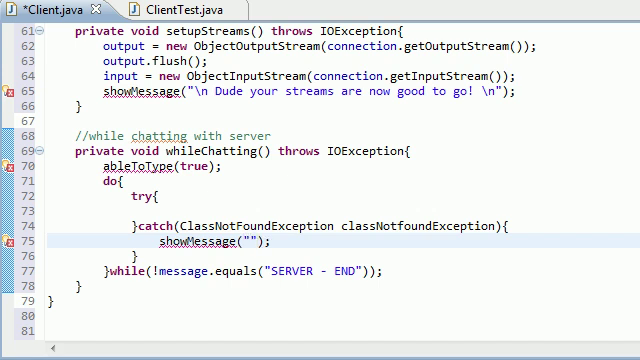
text(\n)
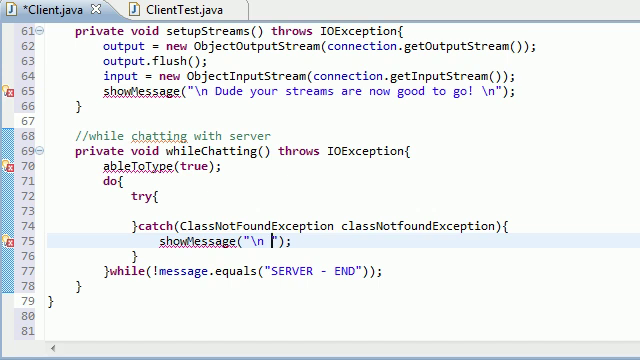
text(I dont k)
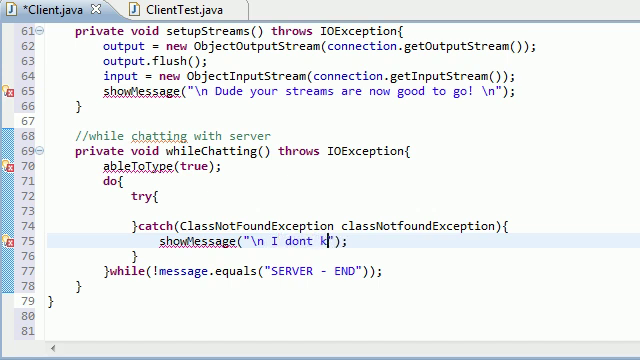
text(now that oje)
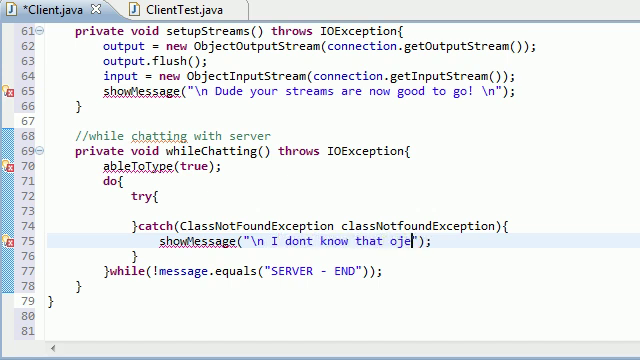
key(BackSpace)
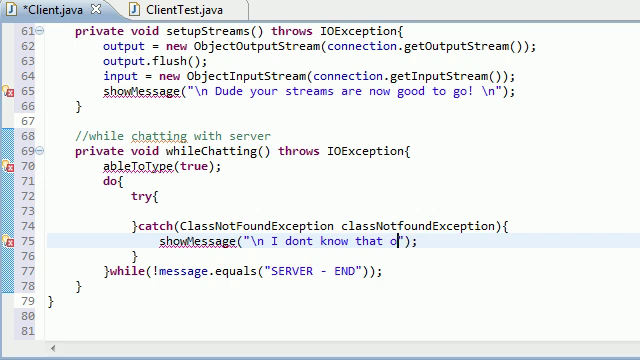
text(bject type)
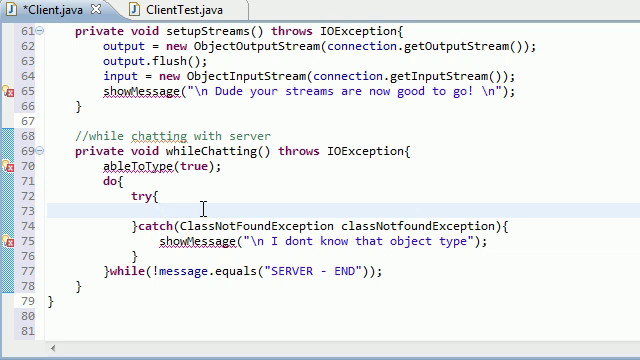
- Inside the try block, assign message = (String) input.readObject();
text(message =)
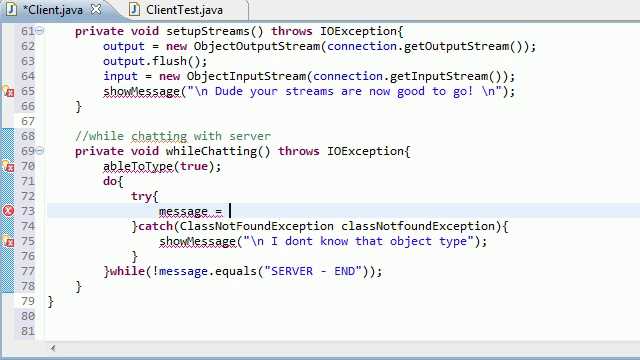
text((String))
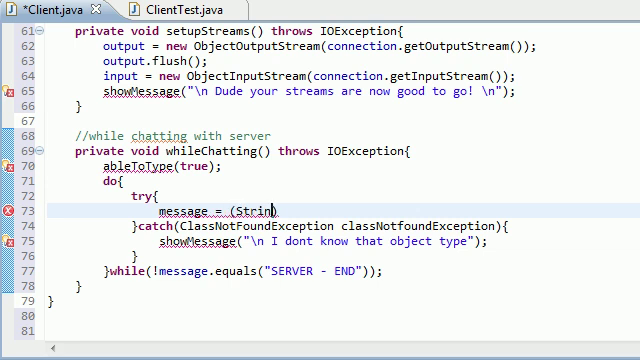
text(input)
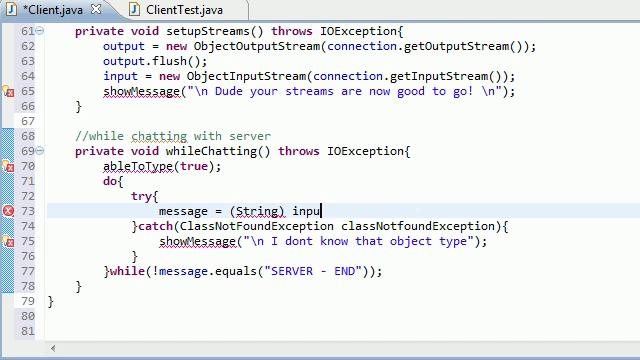
text(.readObject()
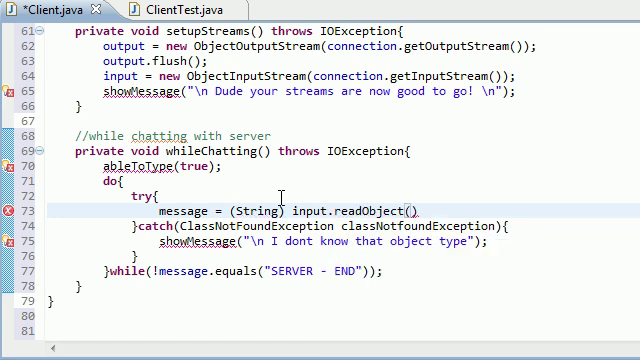
text(;)
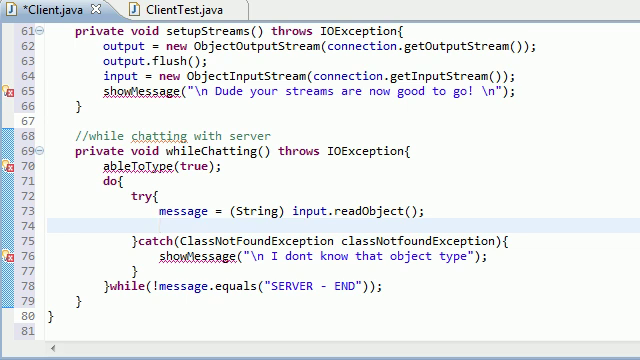
- Below the readObject line, add showMessage("\n" + message);
text(showMessage)
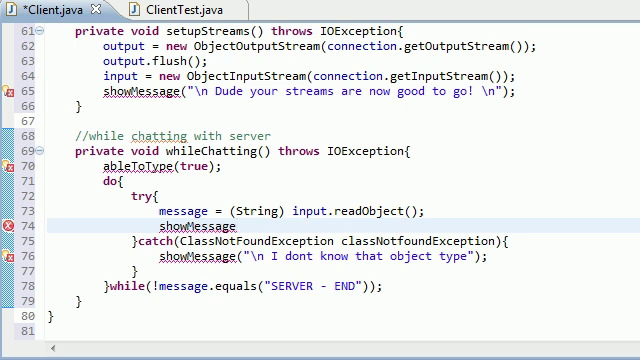
text(();)
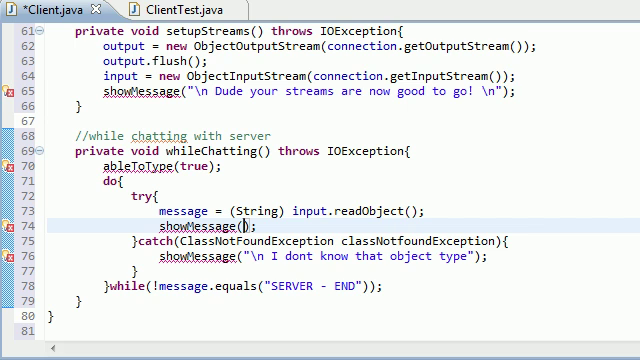
text("\n"+me)
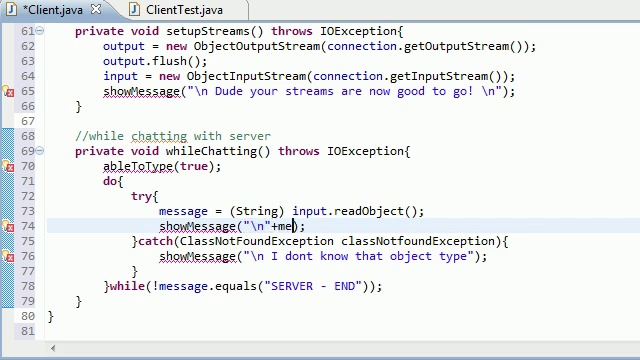
text(ssage)
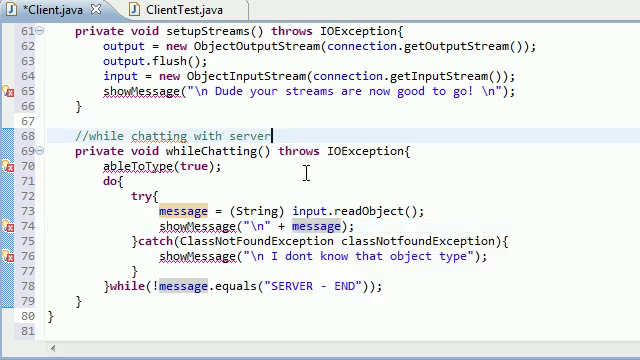
scroll(down, 3)
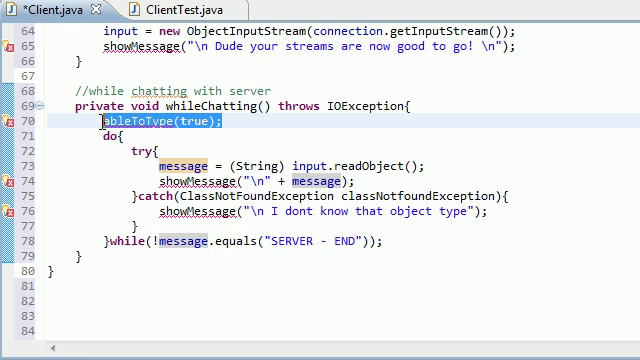